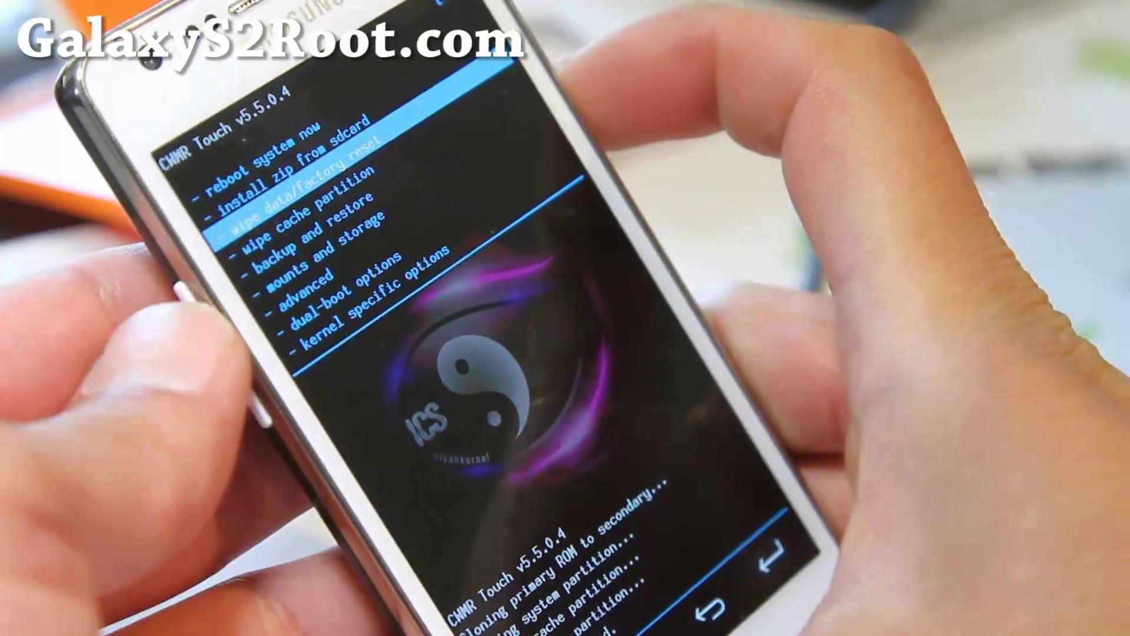
# Step: Start the 'wipe data/factory reset' of the primary ROM in CWM Touch
pyautogui.click(288, 188)
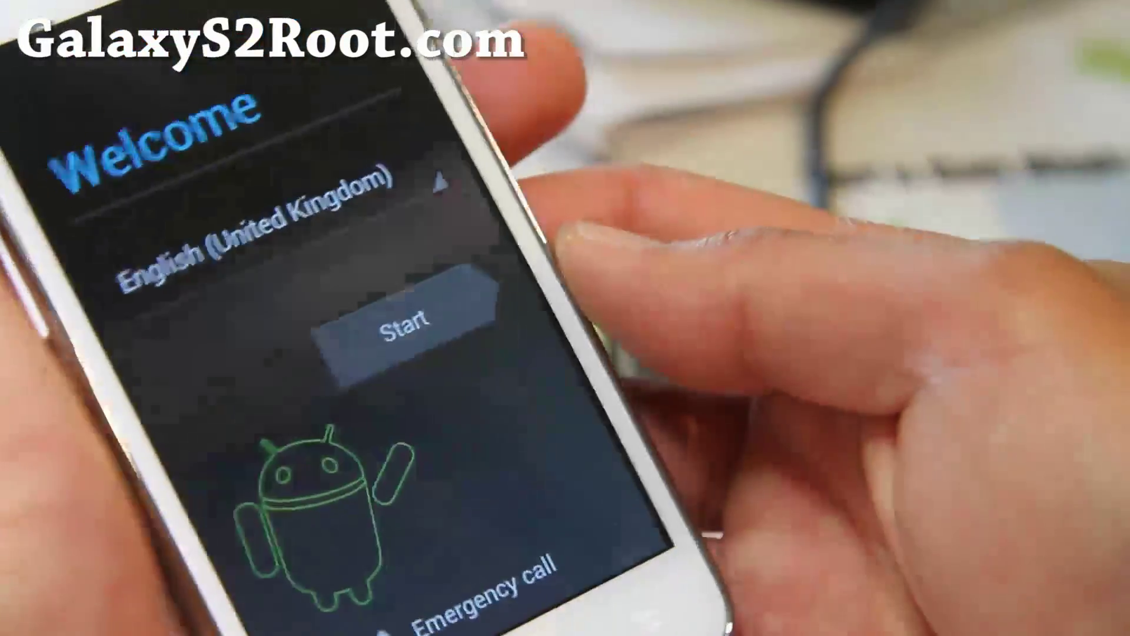
# Step: Run the setup wizard: Start, accept Google location, then Finish to reach the home screen
pyautogui.click(405, 333)
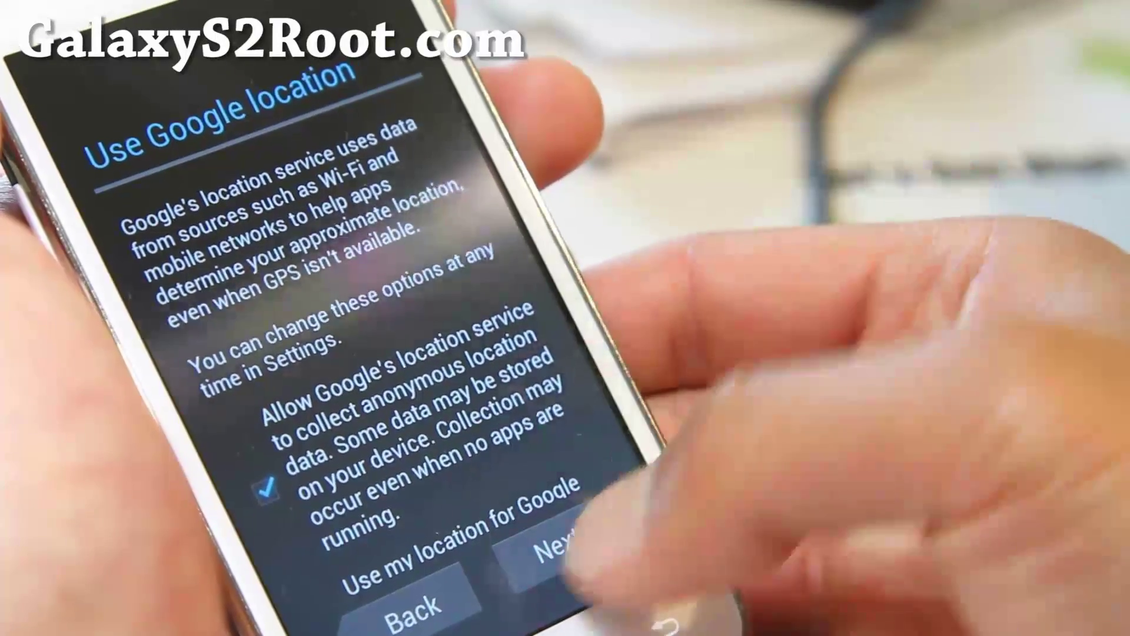
pyautogui.click(555, 557)
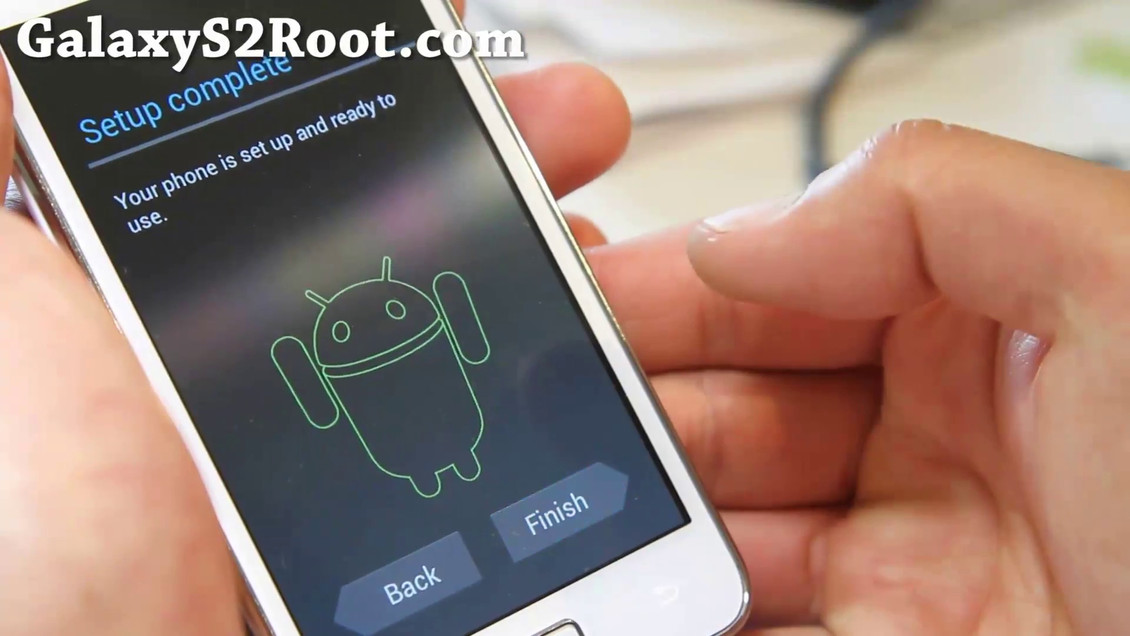
pyautogui.click(555, 528)
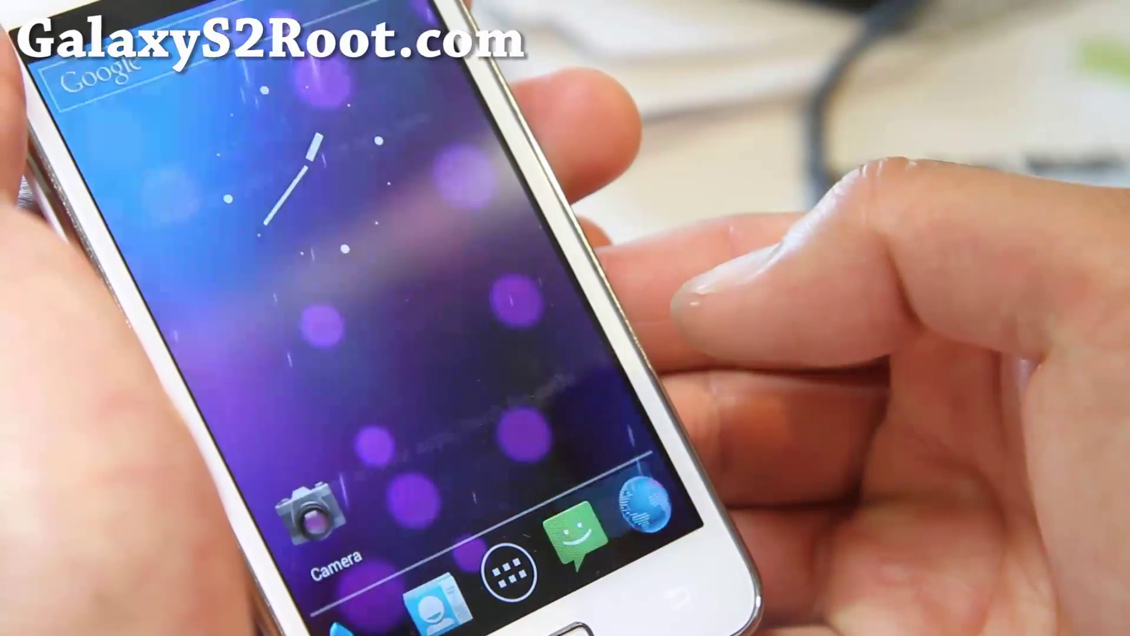